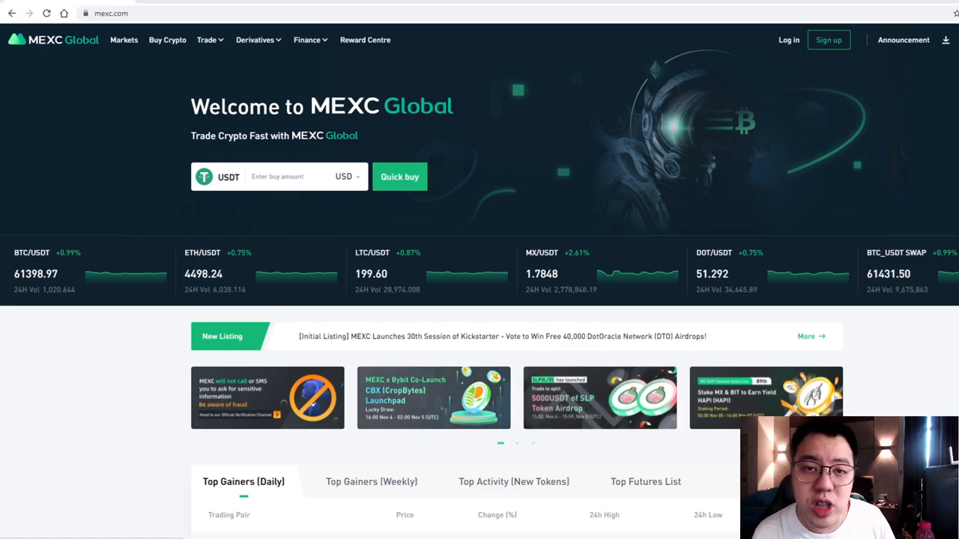
Scroll down the MEXC Global homepage to look over its sections
{"action": "scroll", "scroll_direction": "down", "scroll_amount": 3}
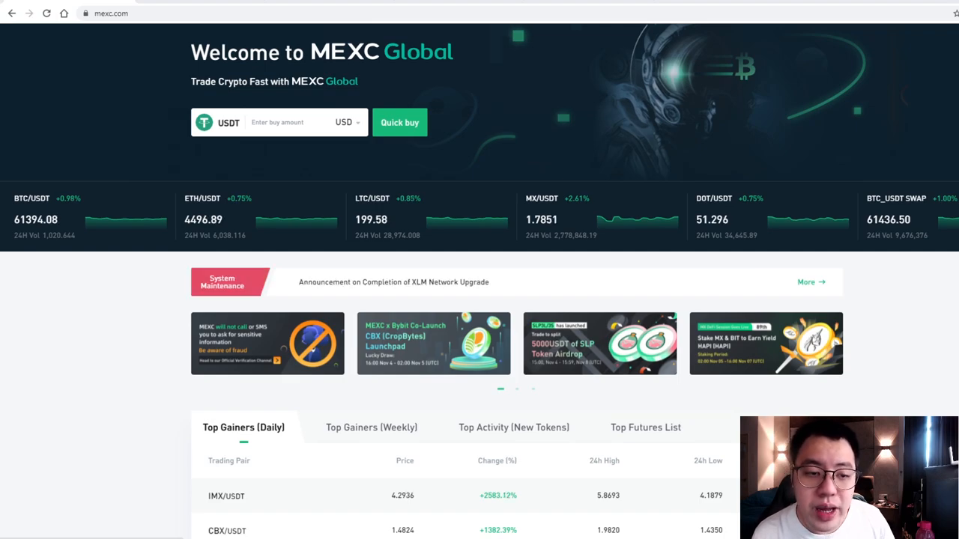
{"action": "scroll", "scroll_direction": "down", "scroll_amount": 3}
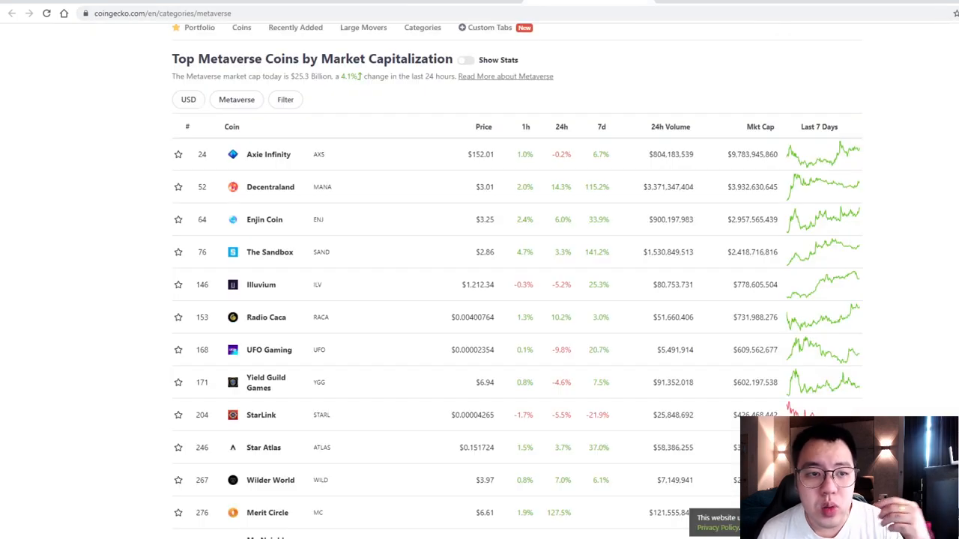
Scroll through CoinGecko's Metaverse category table of top coins
{"action": "scroll", "scroll_direction": "up", "scroll_amount": 3}
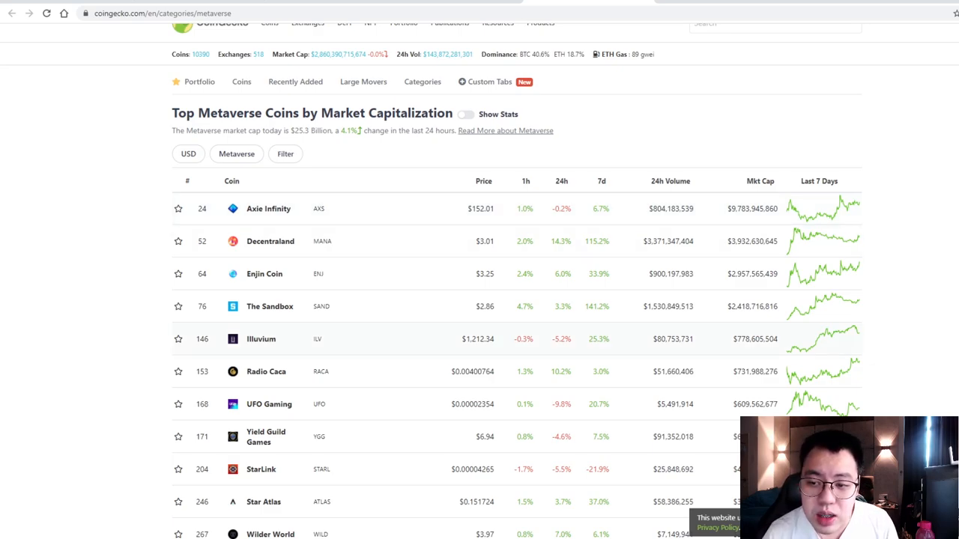
{"action": "scroll", "scroll_direction": "down", "scroll_amount": 3}
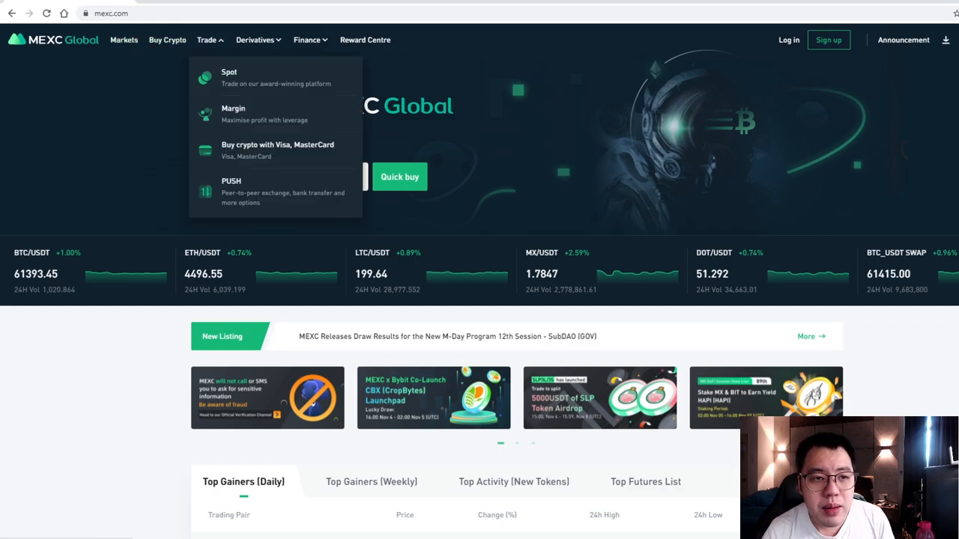
Search 'ilv' in MEXC spot trading and bring up the ILV/USDT chart
{"action": "left_click", "coordinate": [229, 72]}
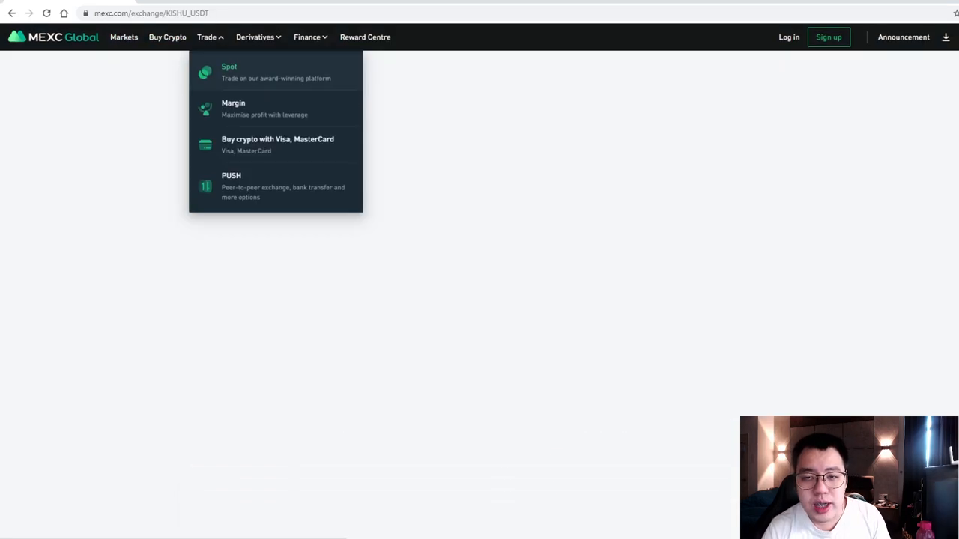
{"action": "left_click", "coordinate": [229, 72]}
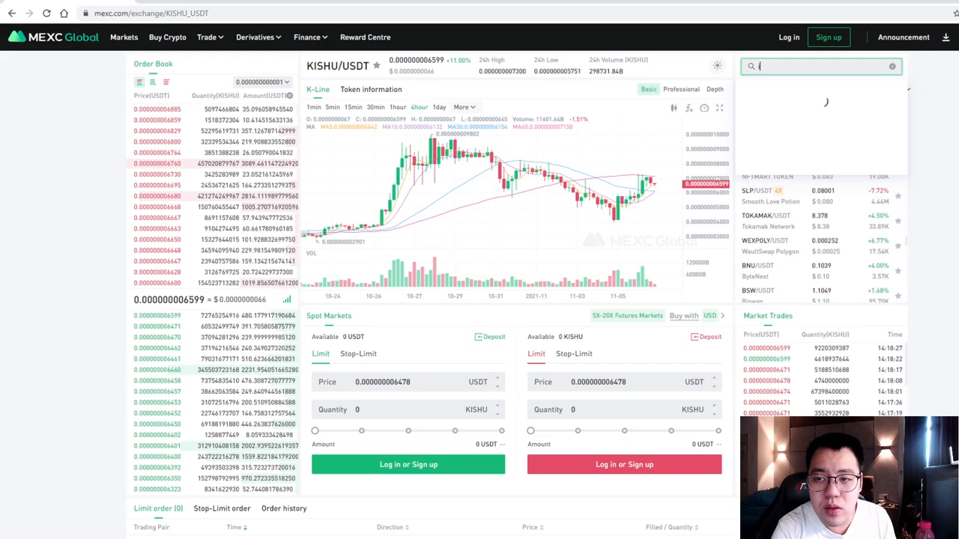
{"action": "type", "text": "ilv"}
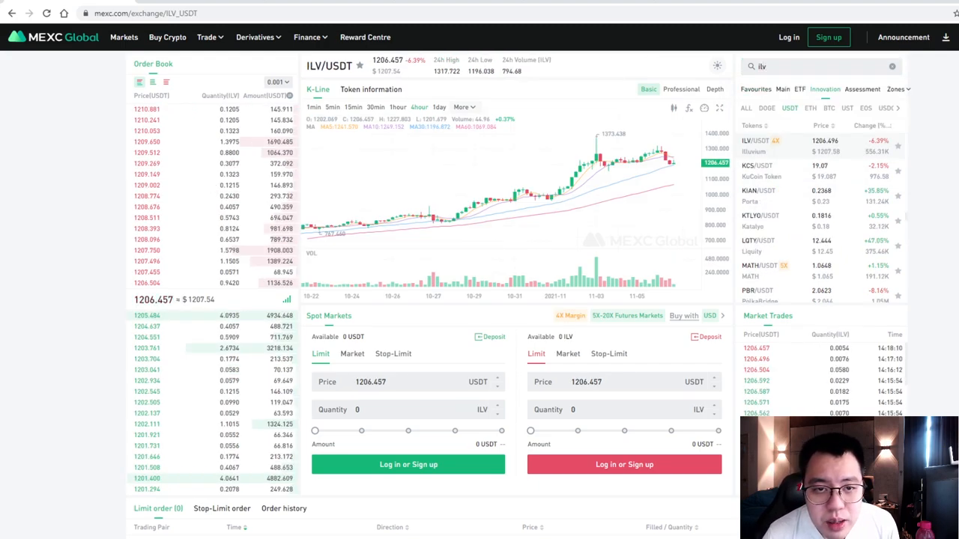
{"action": "scroll", "scroll_direction": "down", "scroll_amount": 3}
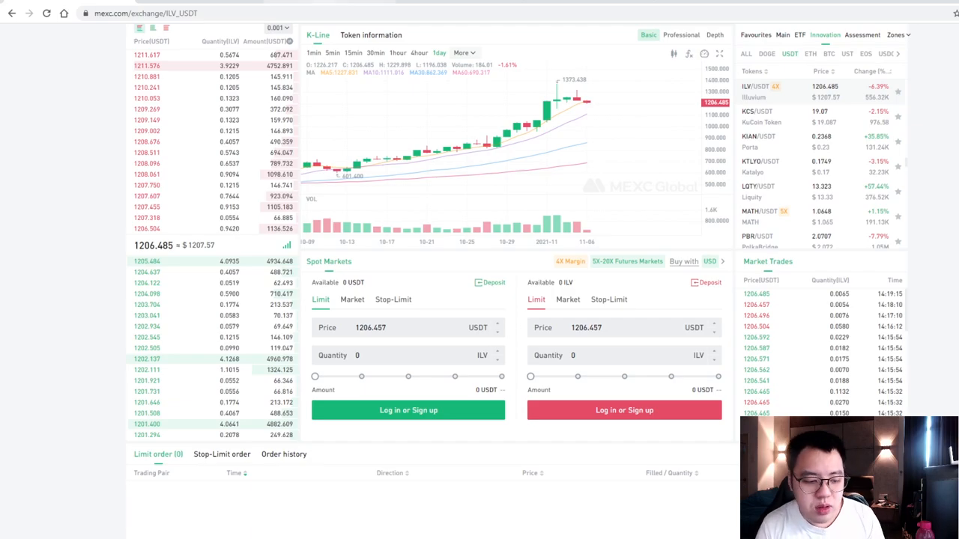
Navigate to illuvium.io in the address bar
{"action": "type", "text": "illuvium.io"}
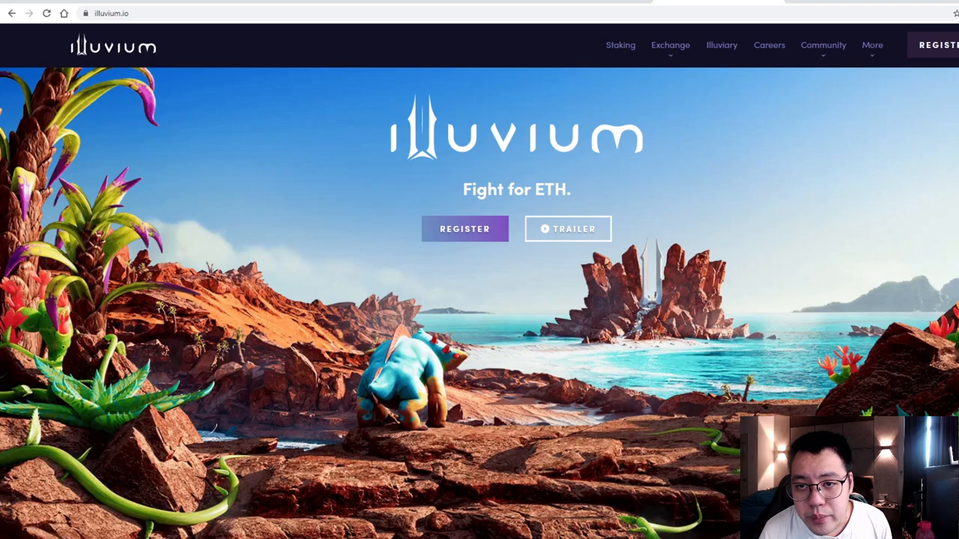
Launch the Illuvium gameplay reveal trailer on YouTube from illuvium.io
{"action": "left_click", "coordinate": [669, 45]}
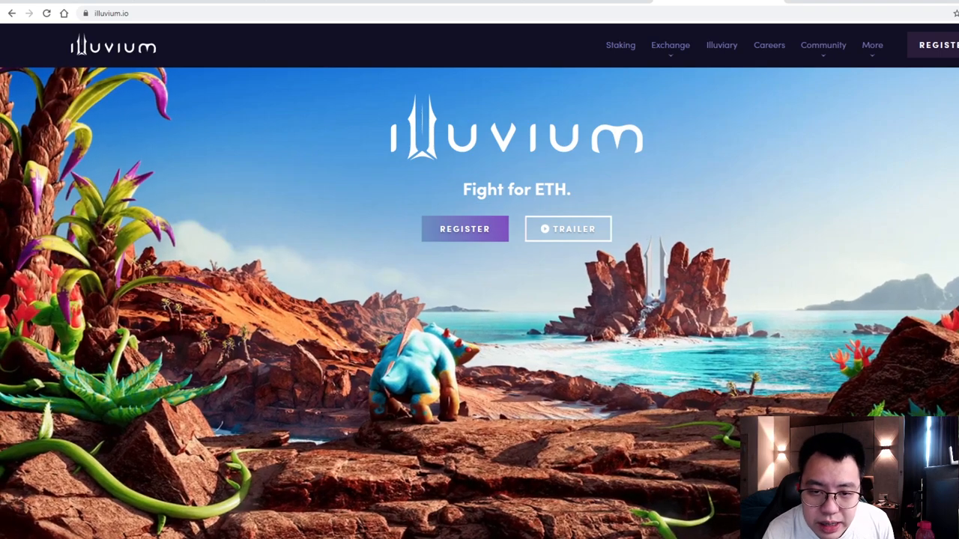
{"action": "left_click", "coordinate": [568, 228]}
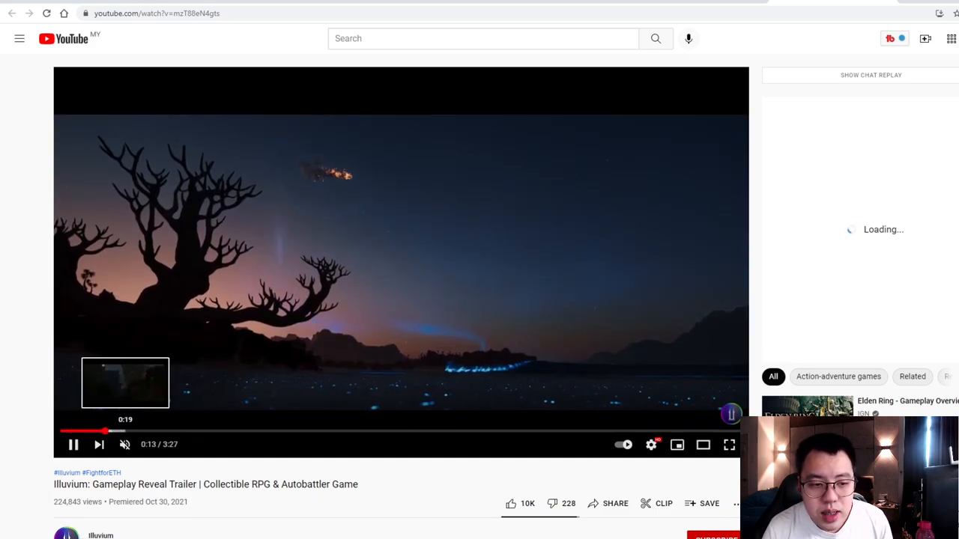
Skip ahead in the Illuvium trailer using the progress bar
{"action": "left_click", "coordinate": [125, 431]}
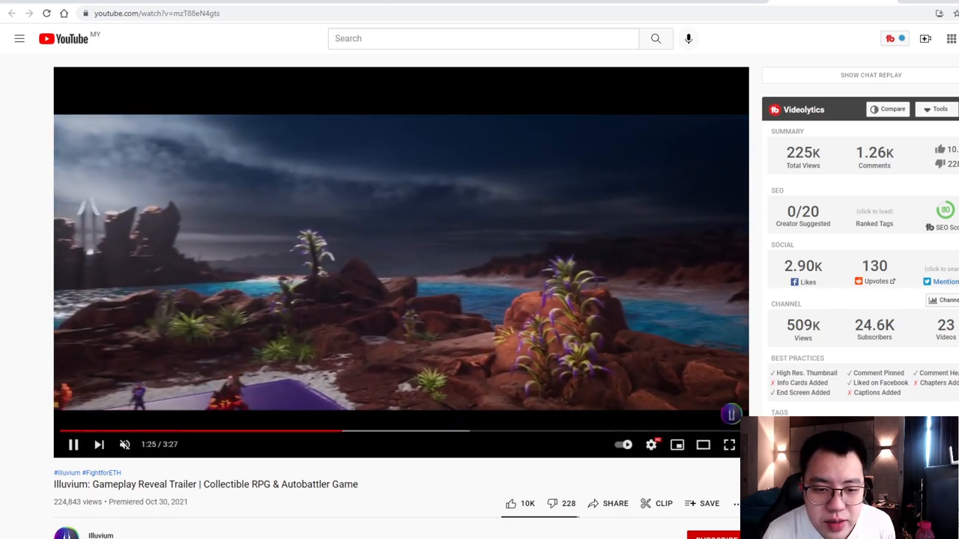
{"action": "mouse_move", "coordinate": [352, 431]}
{"action": "type", "text": "st"}
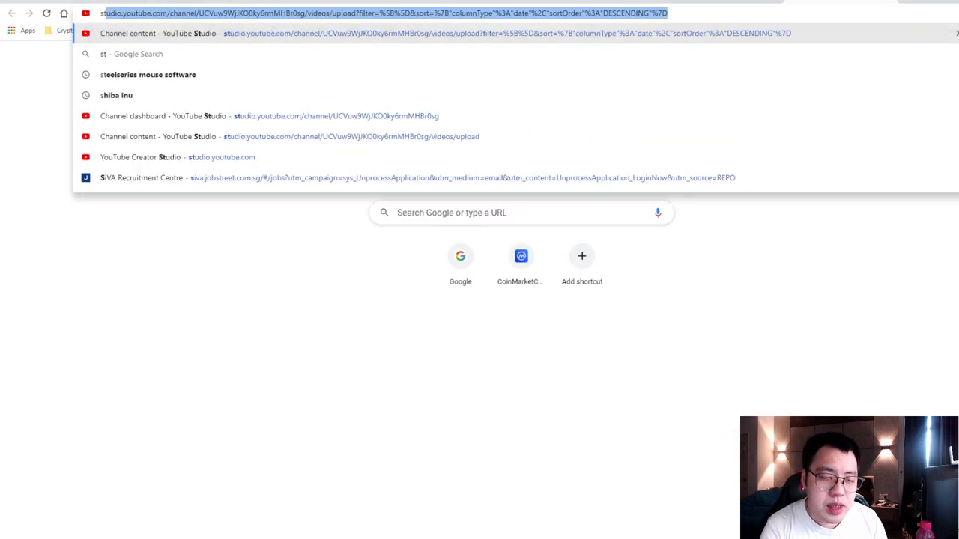
Run the Google search for Star Atlas and open staratlas.com
{"action": "key", "text": "Return"}
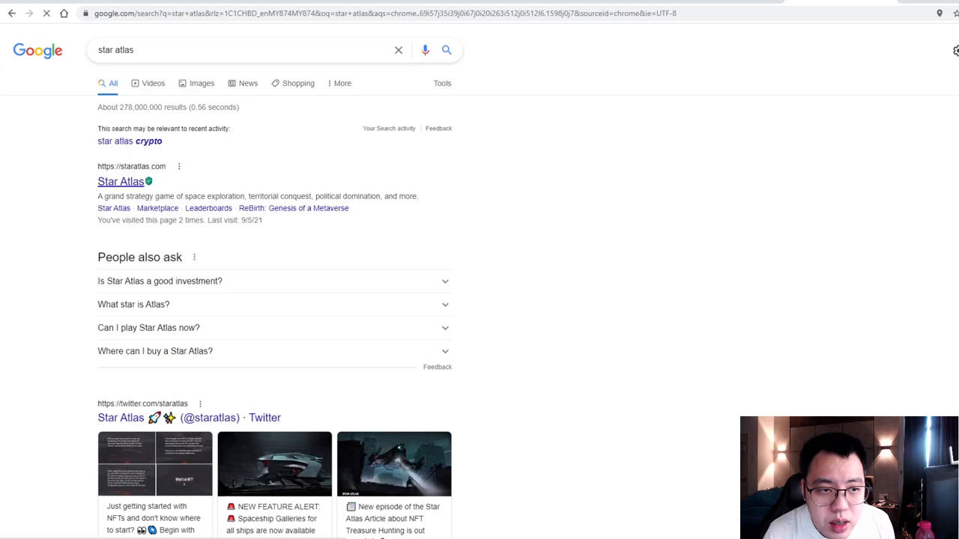
{"action": "left_click", "coordinate": [120, 181]}
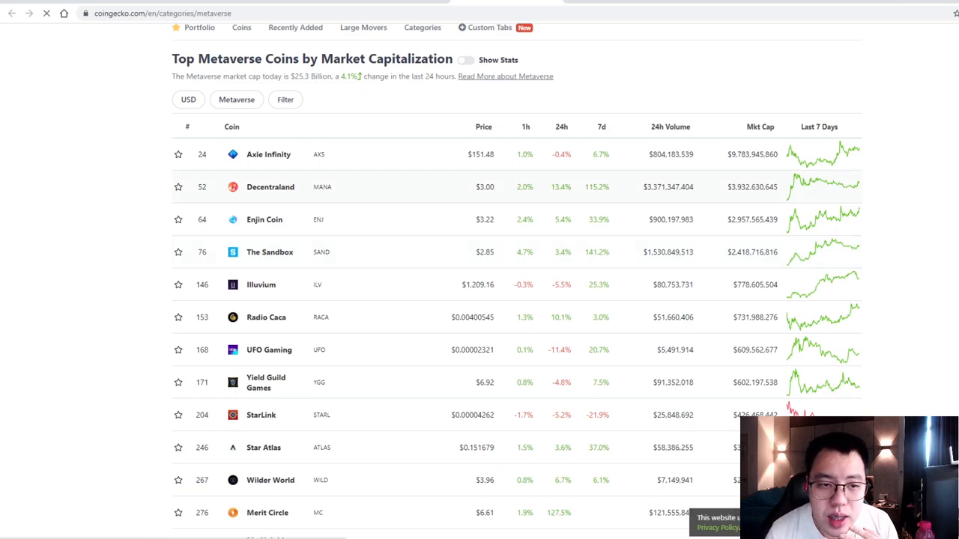
Visit Decentraland's site via its CoinGecko page, browse it, and return to CoinGecko
{"action": "left_click", "coordinate": [270, 186]}
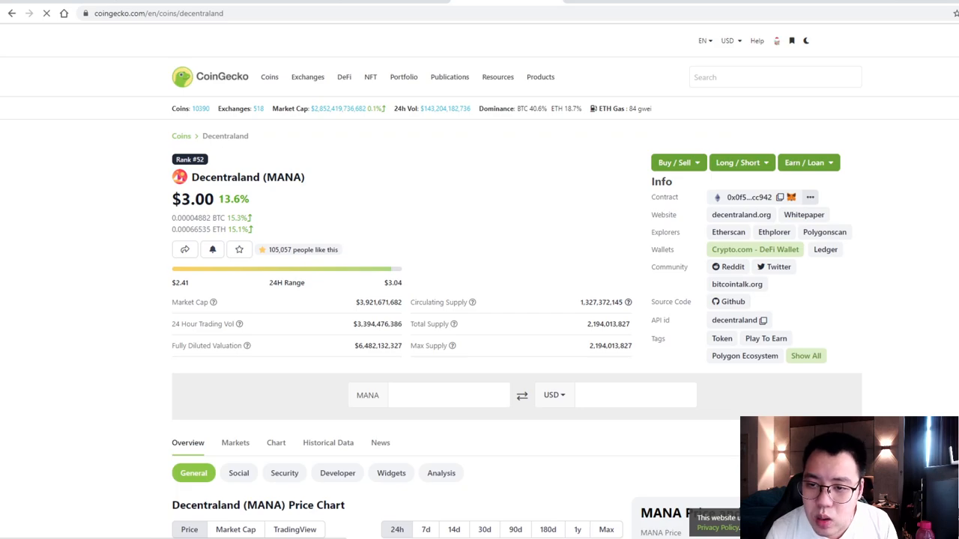
{"action": "left_click", "coordinate": [740, 215]}
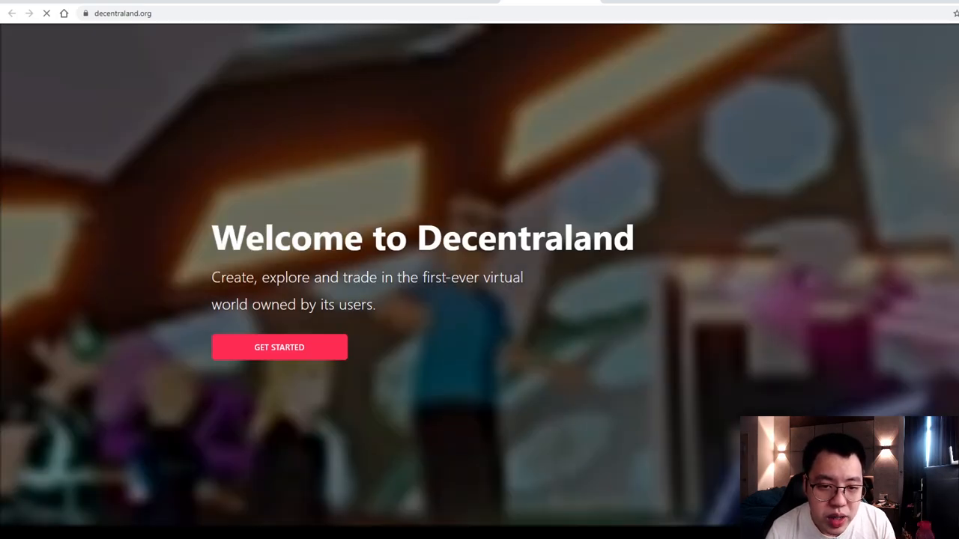
{"action": "scroll", "scroll_direction": "down", "scroll_amount": 3}
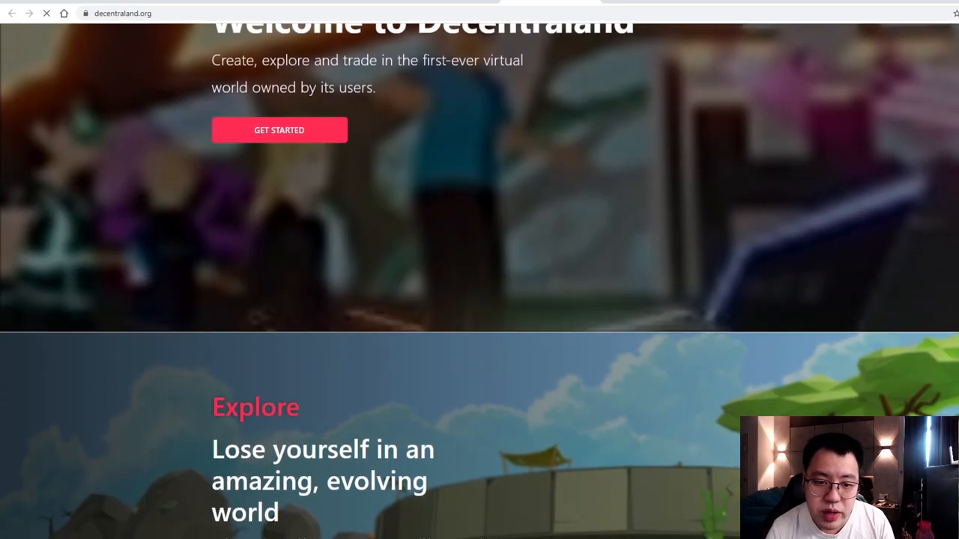
{"action": "scroll", "scroll_direction": "down", "scroll_amount": 3}
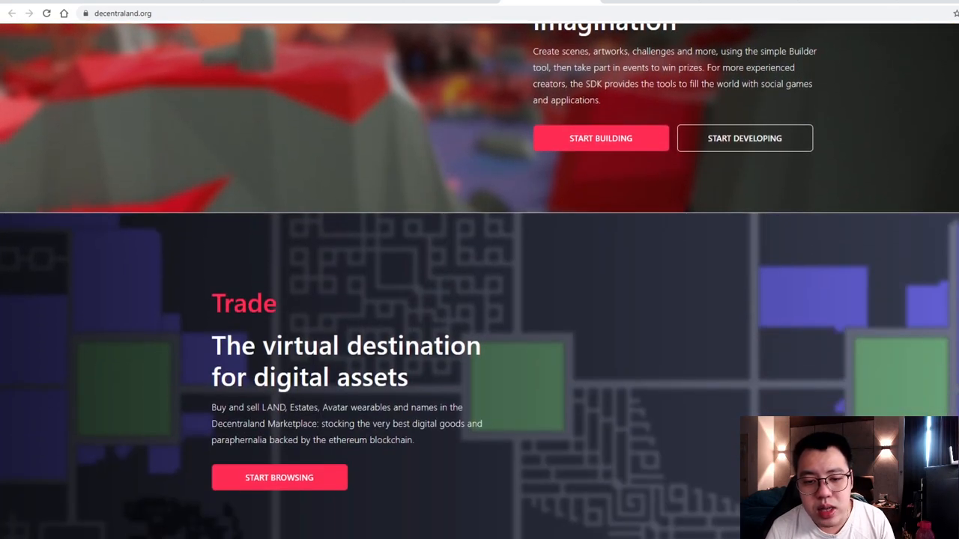
{"action": "scroll", "scroll_direction": "down", "scroll_amount": 3}
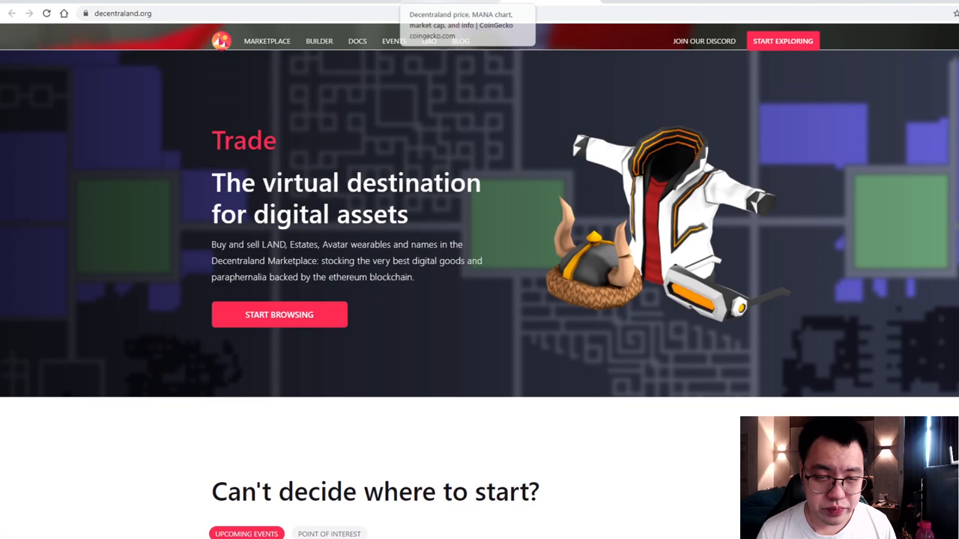
{"action": "left_click", "coordinate": [460, 24]}
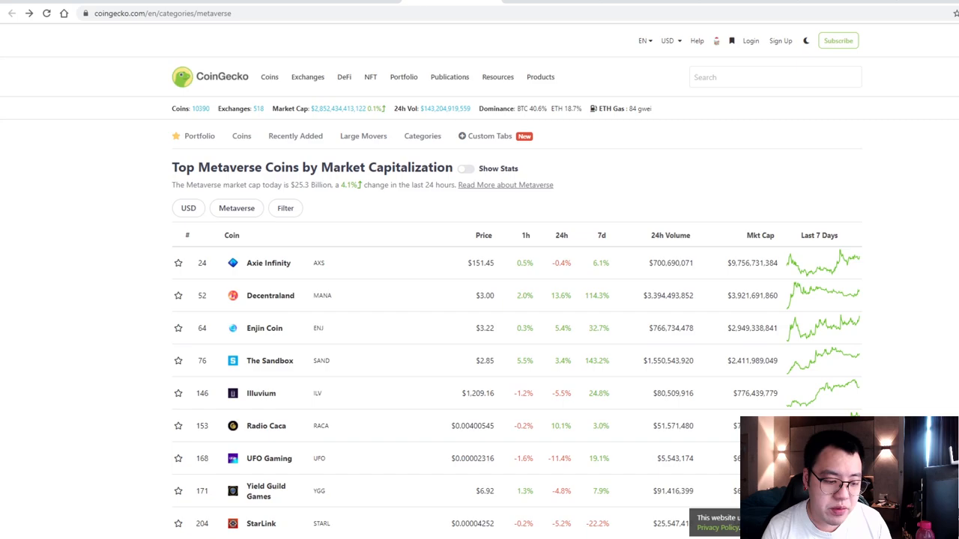
Google 'mir4' and open the official mir4global.com site
{"action": "type", "text": "mir4"}
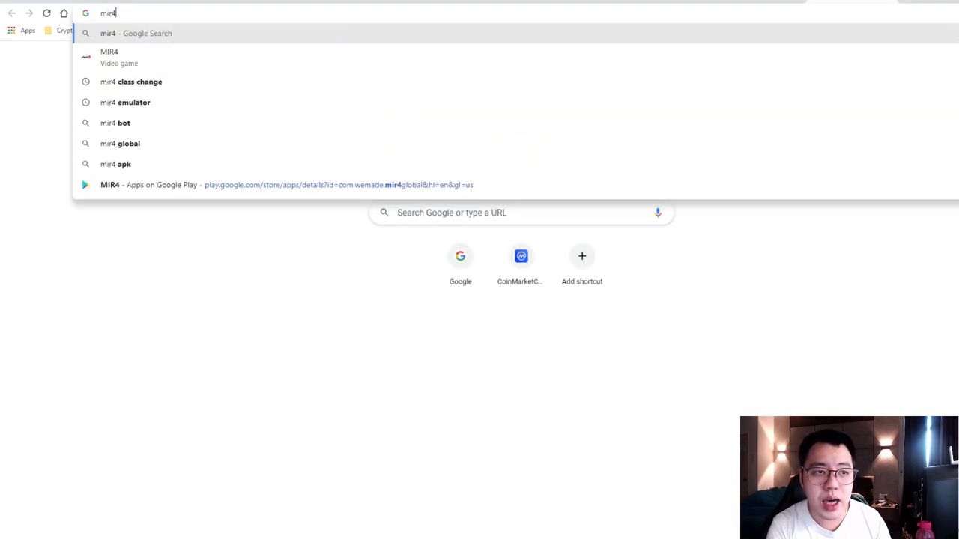
{"action": "key", "text": "Return"}
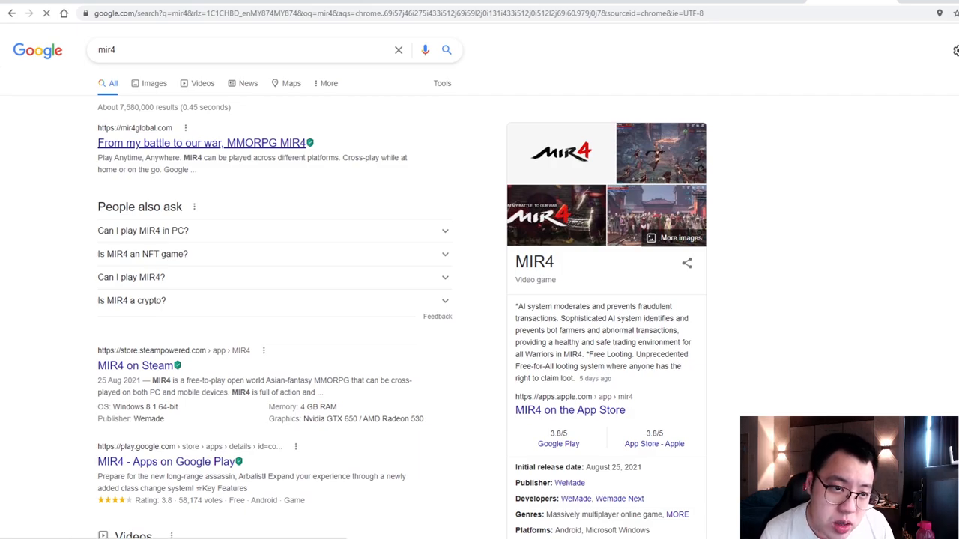
{"action": "left_click", "coordinate": [202, 143]}
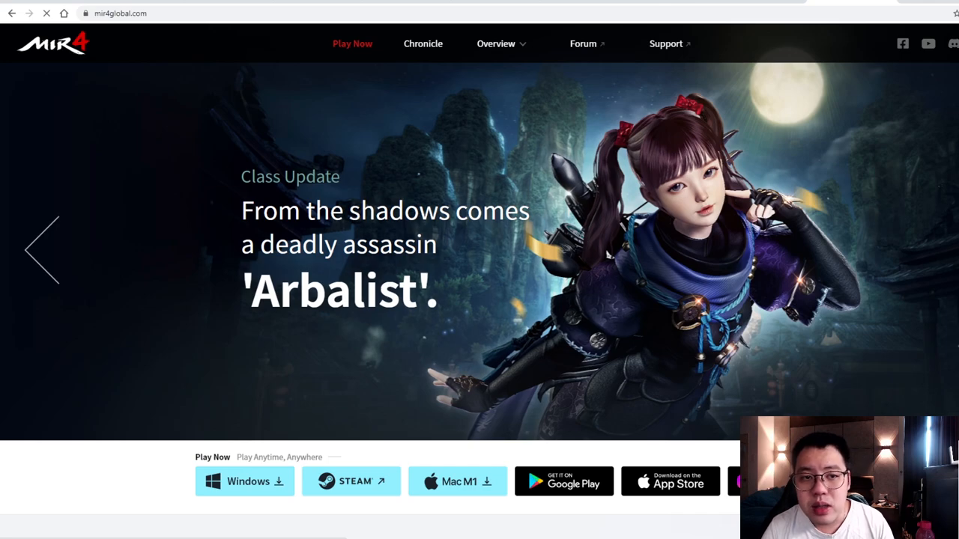
{"action": "scroll", "scroll_direction": "down", "scroll_amount": 3}
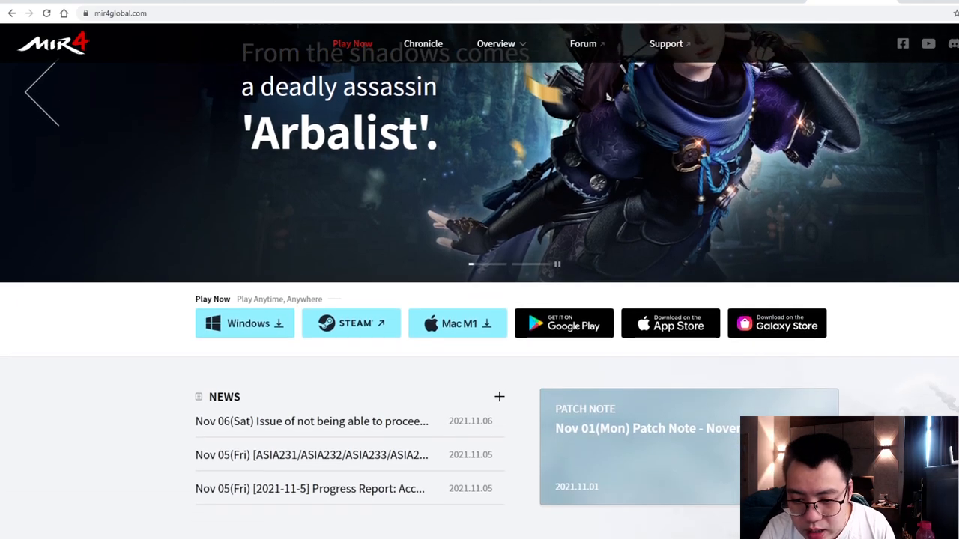
{"action": "scroll", "scroll_direction": "down", "scroll_amount": 3}
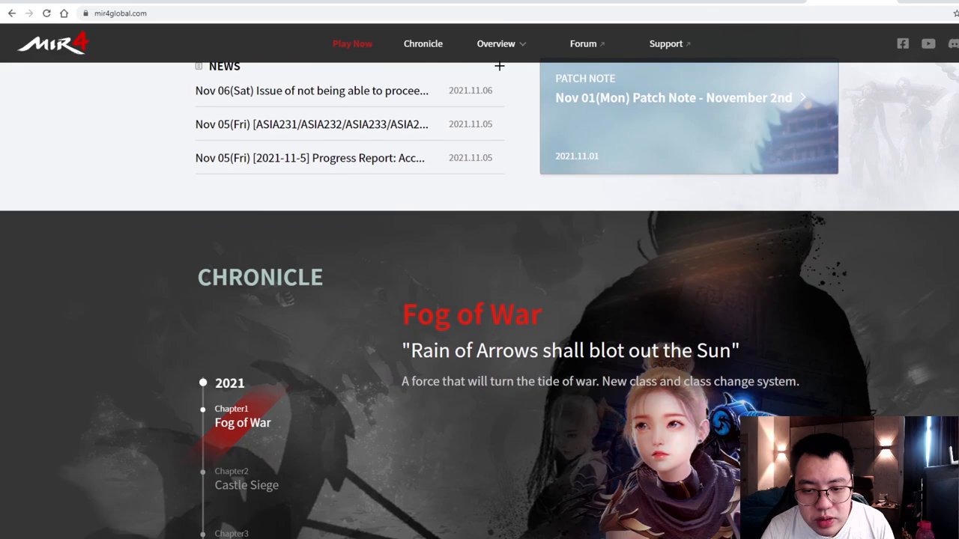
{"action": "scroll", "scroll_direction": "down", "scroll_amount": 3}
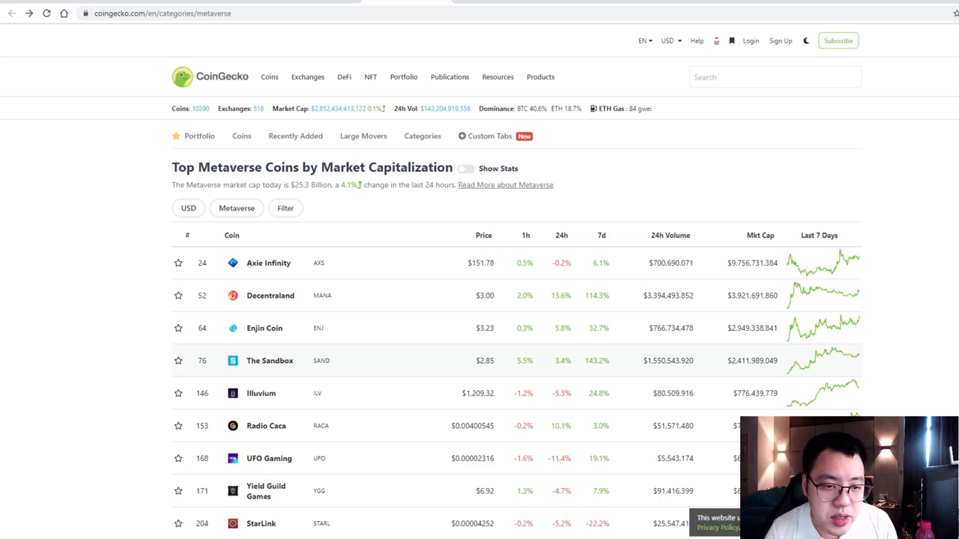
Scroll CoinGecko's metaverse ranking down to coins like Monavale and GridZone.io
{"action": "scroll", "scroll_direction": "down", "scroll_amount": 3}
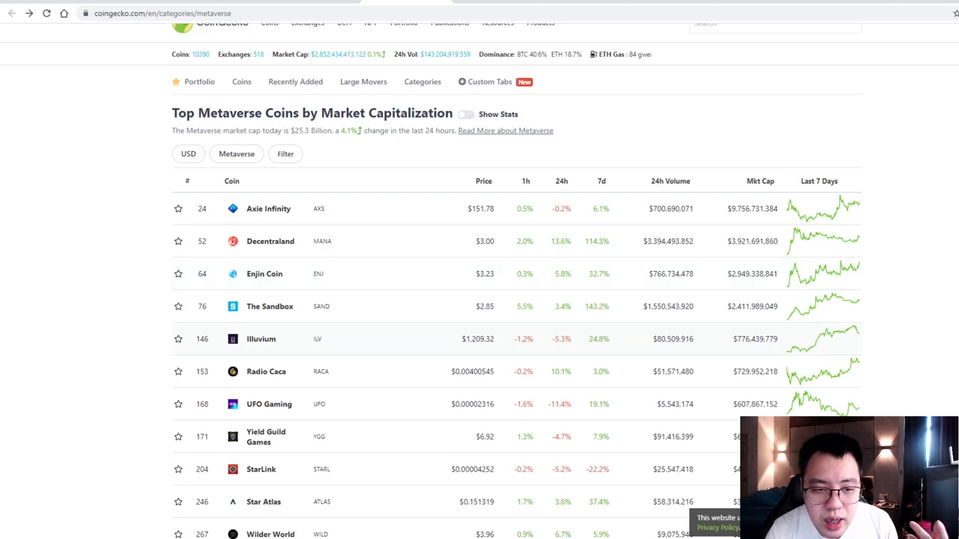
{"action": "scroll", "scroll_direction": "down", "scroll_amount": 3}
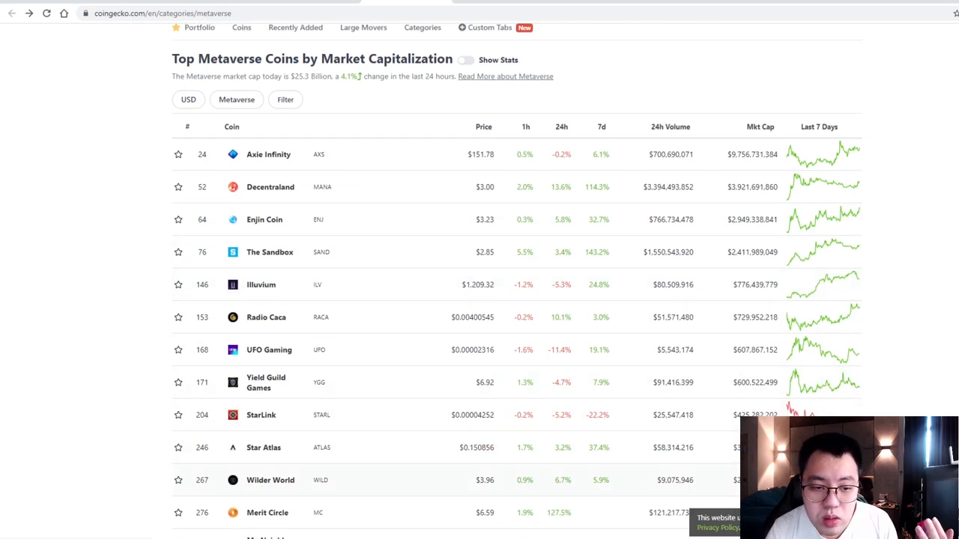
{"action": "scroll", "scroll_direction": "down", "scroll_amount": 3}
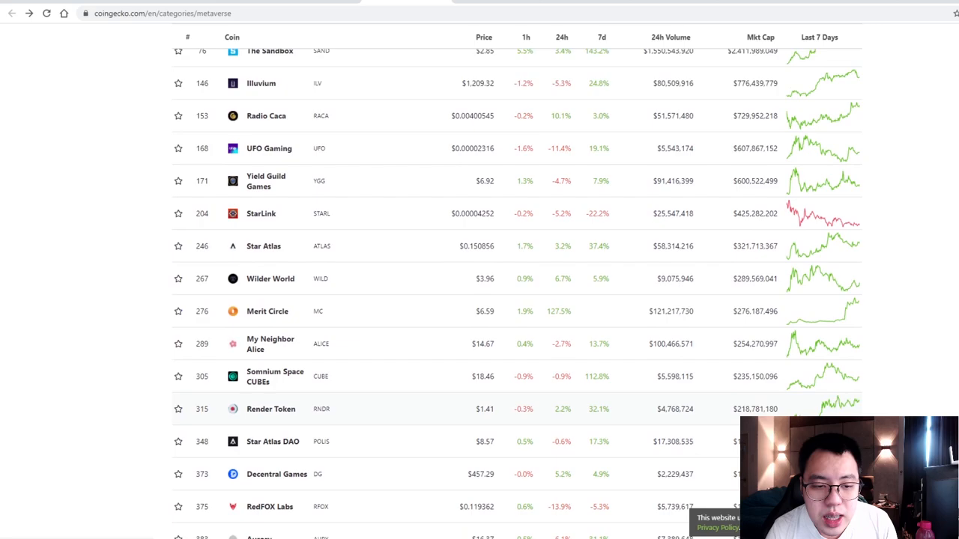
{"action": "scroll", "scroll_direction": "down", "scroll_amount": 3}
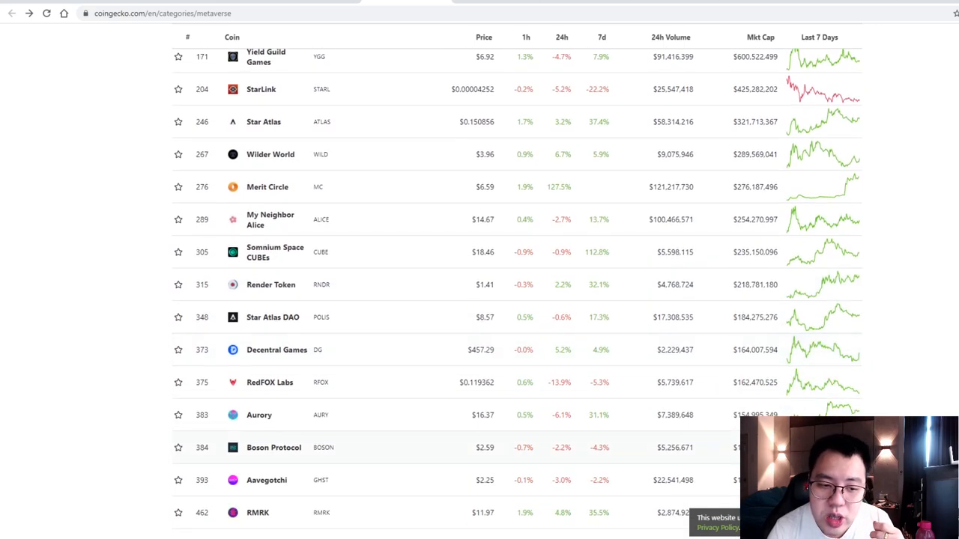
{"action": "scroll", "scroll_direction": "up", "scroll_amount": 3}
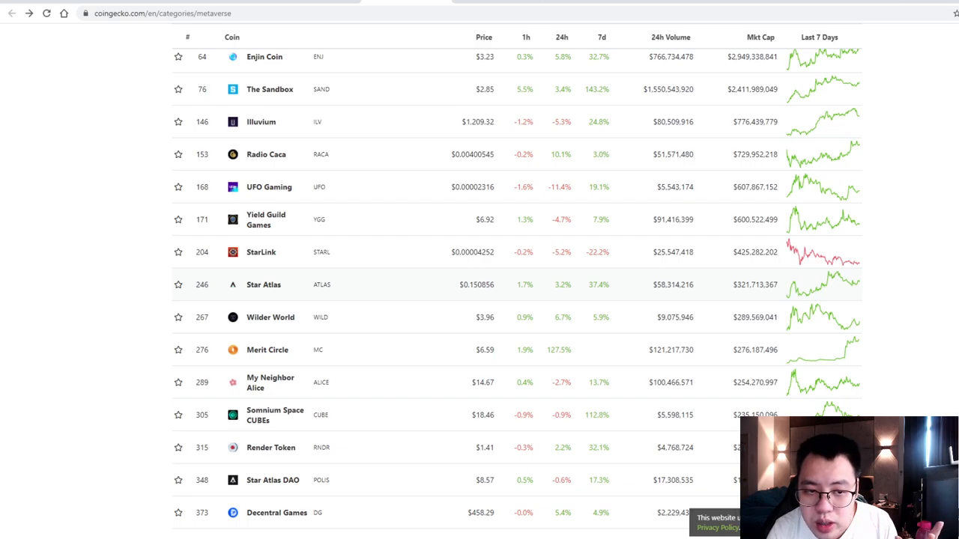
{"action": "scroll", "scroll_direction": "up", "scroll_amount": 3}
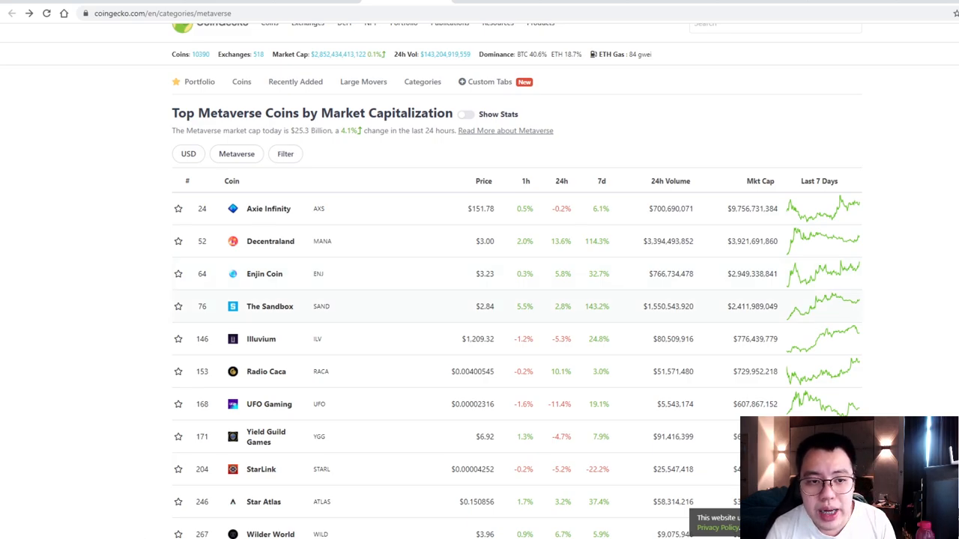
{"action": "scroll", "scroll_direction": "down", "scroll_amount": 3}
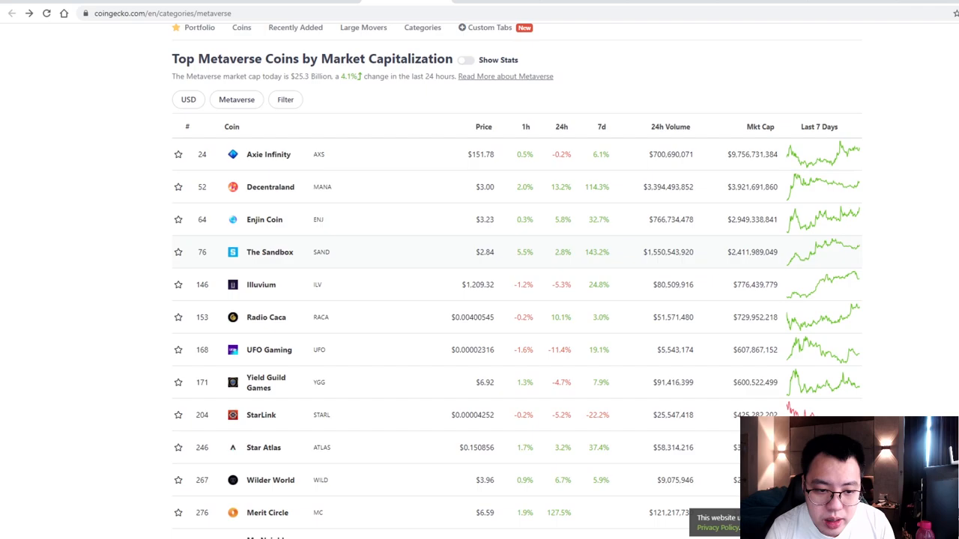
{"action": "scroll", "scroll_direction": "down", "scroll_amount": 3}
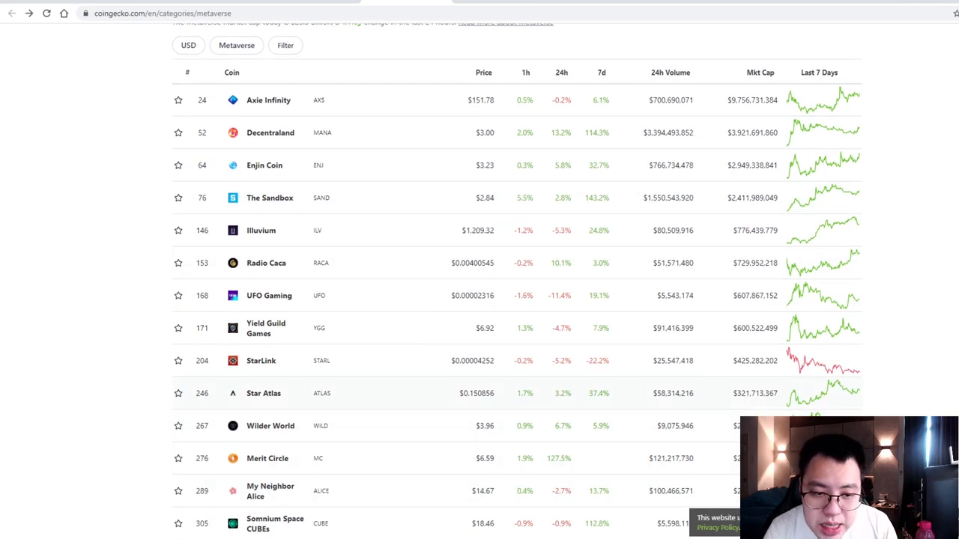
{"action": "scroll", "scroll_direction": "down", "scroll_amount": 3}
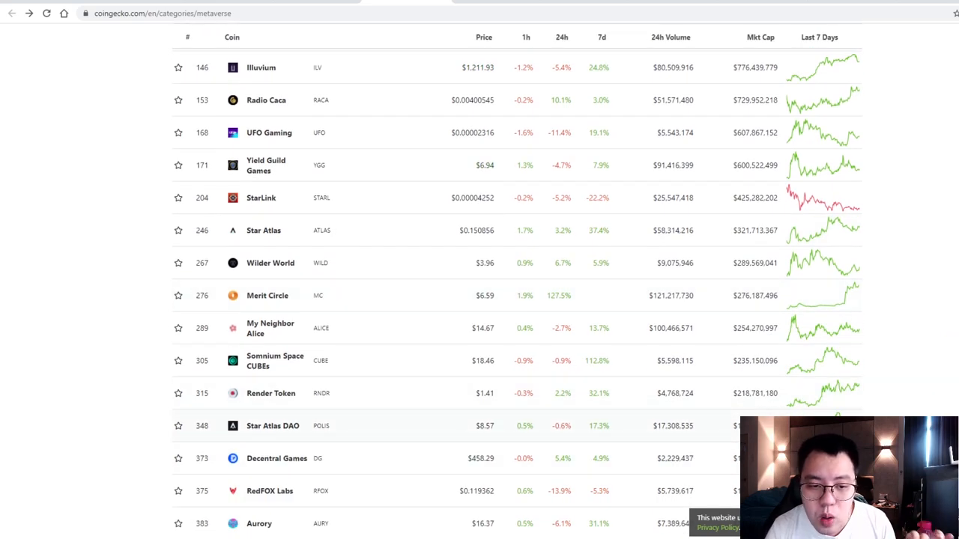
{"action": "scroll", "scroll_direction": "down", "scroll_amount": 3}
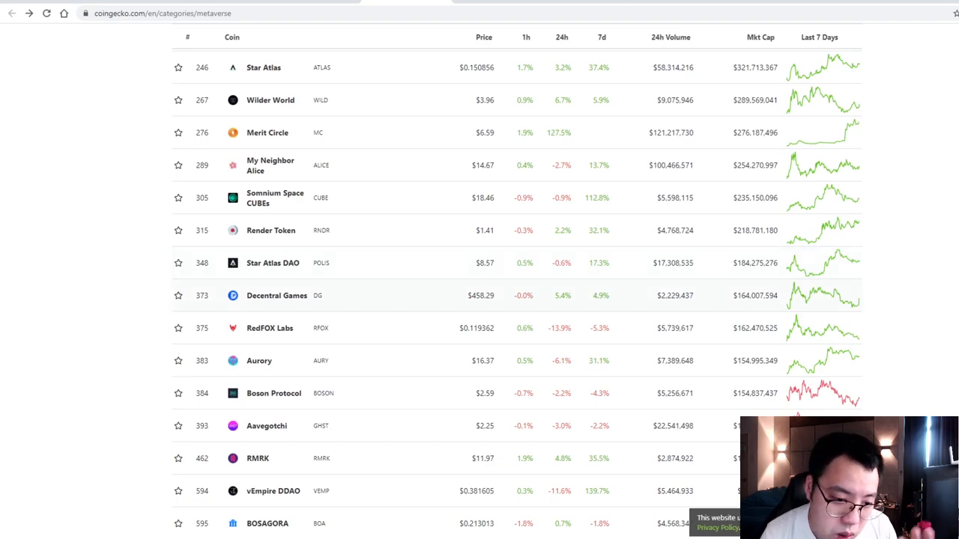
{"action": "scroll", "scroll_direction": "down", "scroll_amount": 3}
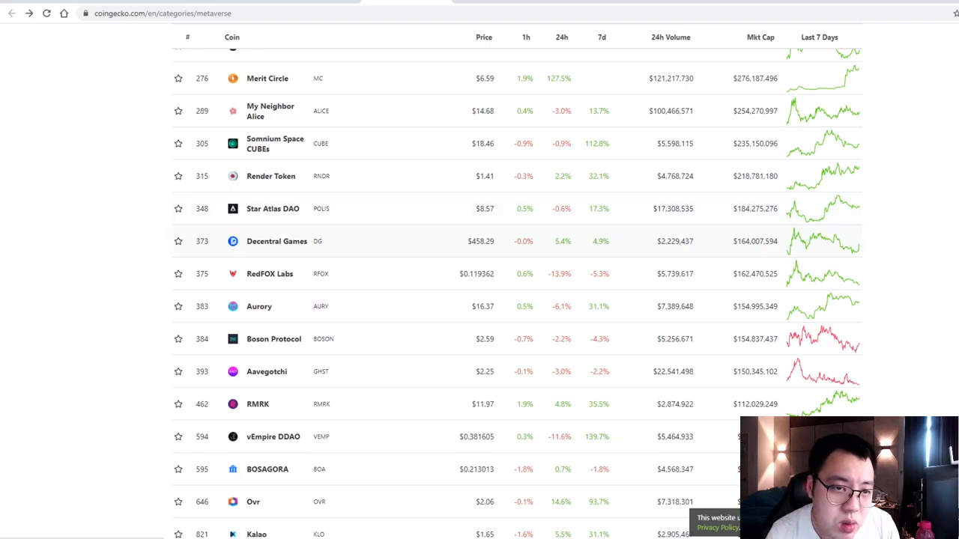
{"action": "scroll", "scroll_direction": "up", "scroll_amount": 3}
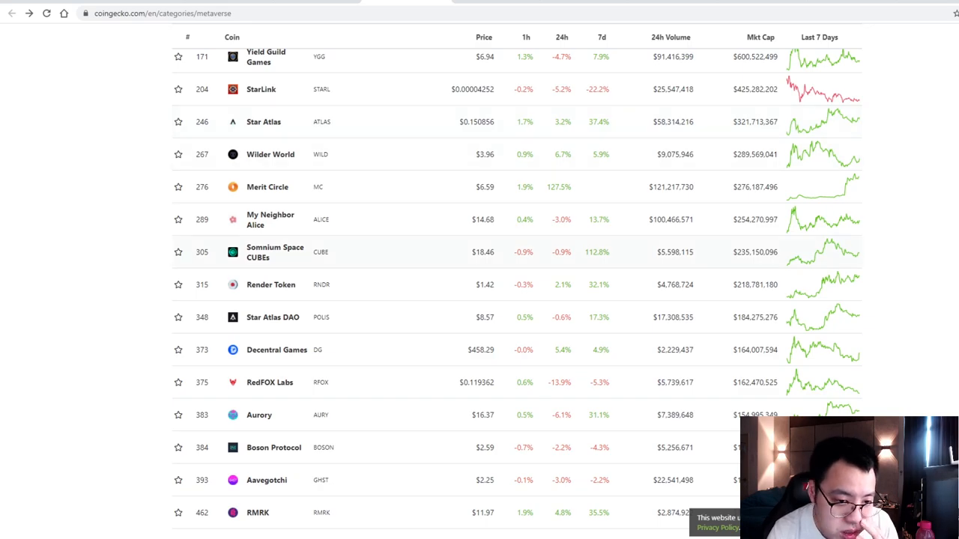
{"action": "scroll", "scroll_direction": "down", "scroll_amount": 3}
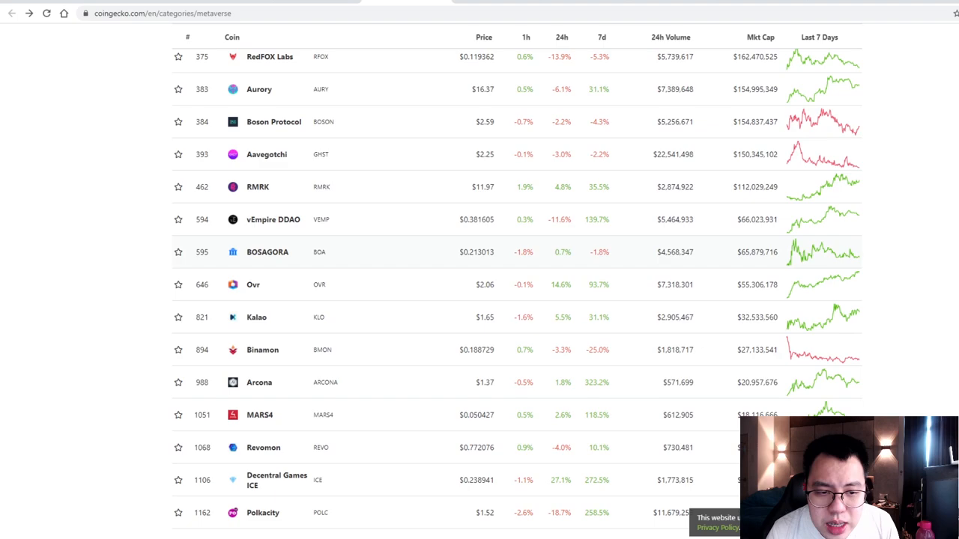
{"action": "scroll", "scroll_direction": "down", "scroll_amount": 3}
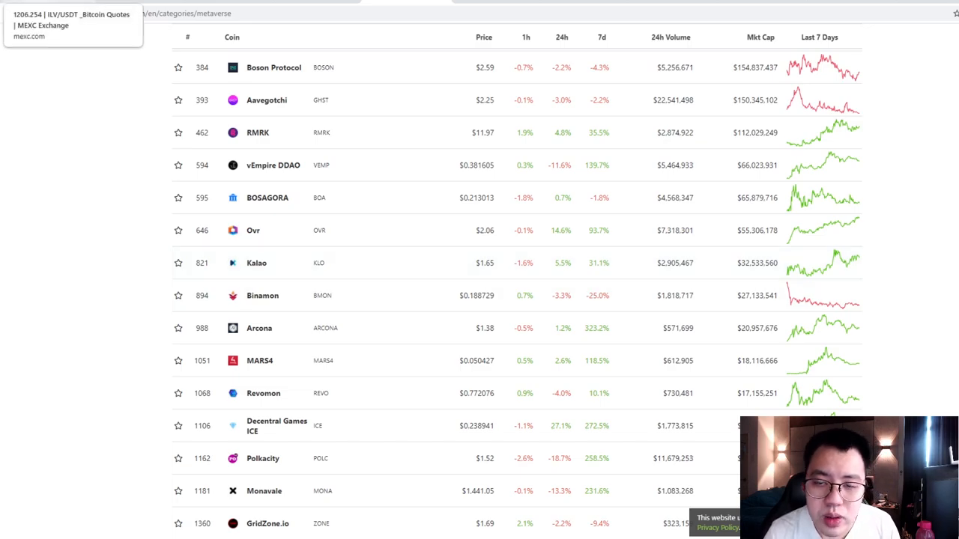
On MEXC, search for POLIS and open the POLIS/USDT trading chart
{"action": "left_click", "coordinate": [72, 22]}
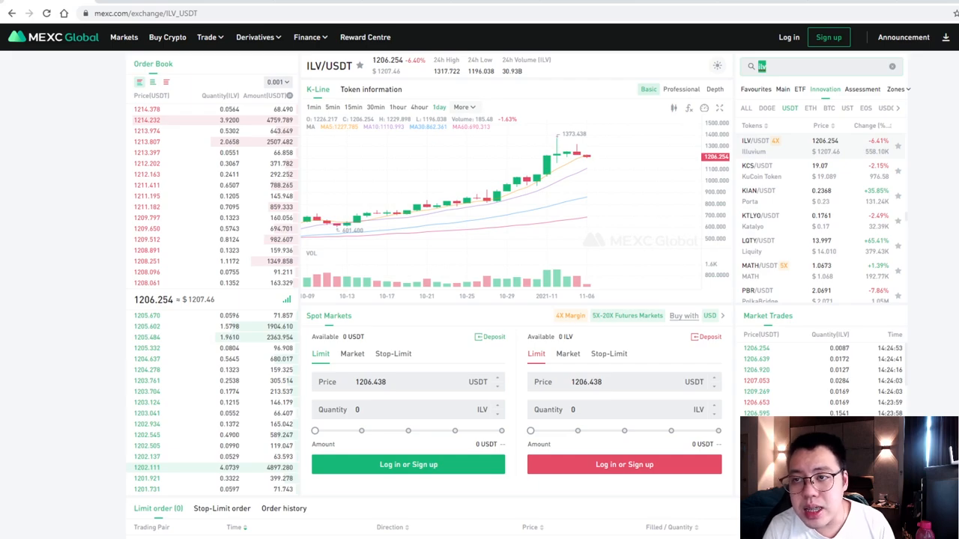
{"action": "type", "text": "dao"}
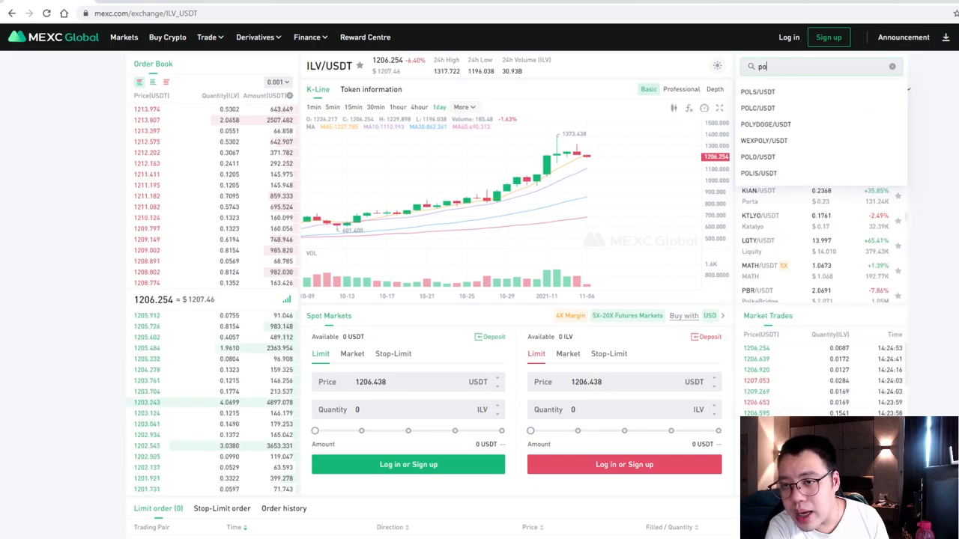
{"action": "type", "text": "lis"}
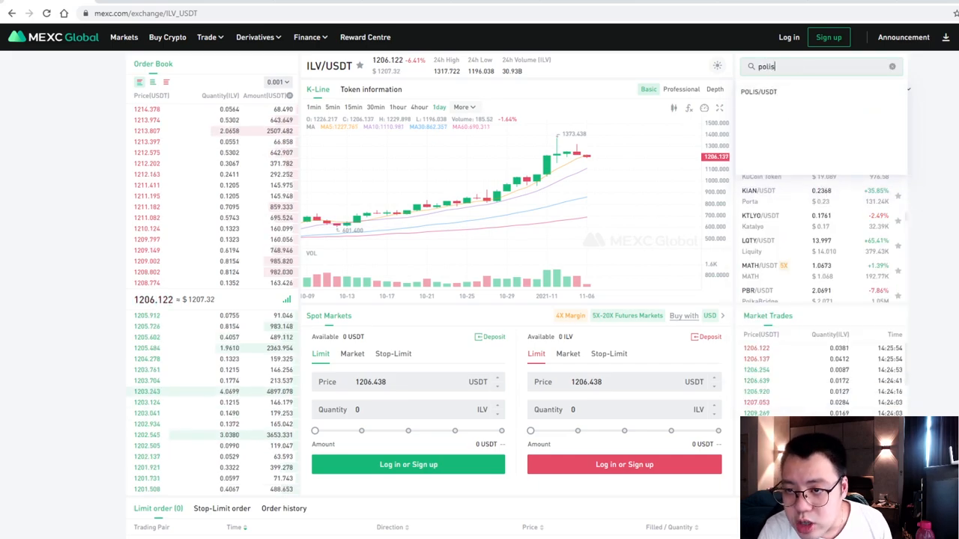
{"action": "left_click", "coordinate": [758, 91]}
{"action": "type", "text": "man"}
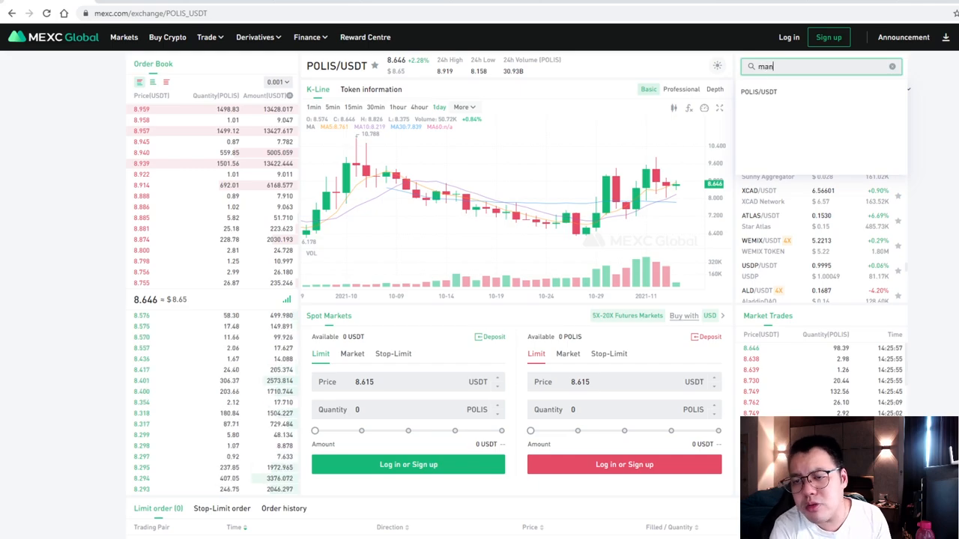
{"action": "type", "text": "a"}
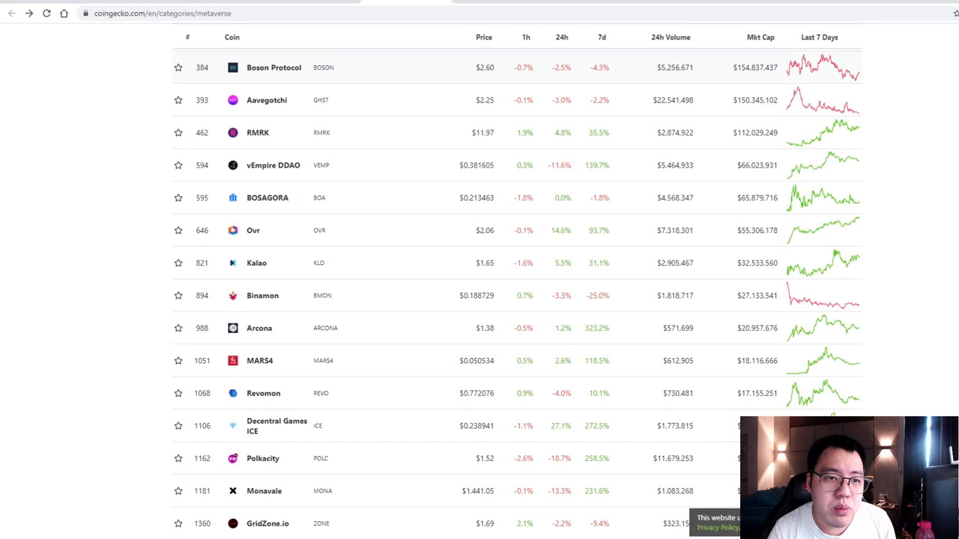
Scroll back up the Metaverse coins ranking toward the top entries
{"action": "scroll", "scroll_direction": "up", "scroll_amount": 3}
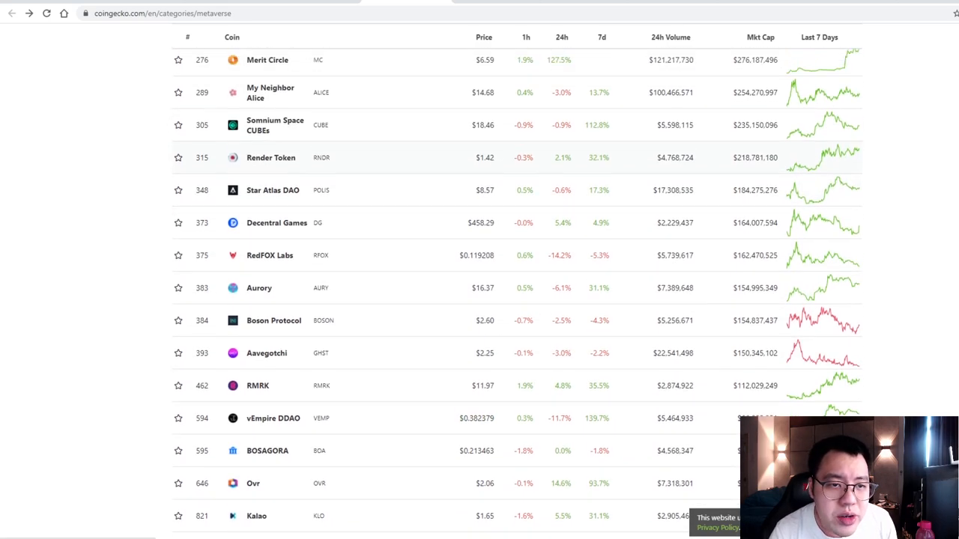
{"action": "scroll", "scroll_direction": "up", "scroll_amount": 3}
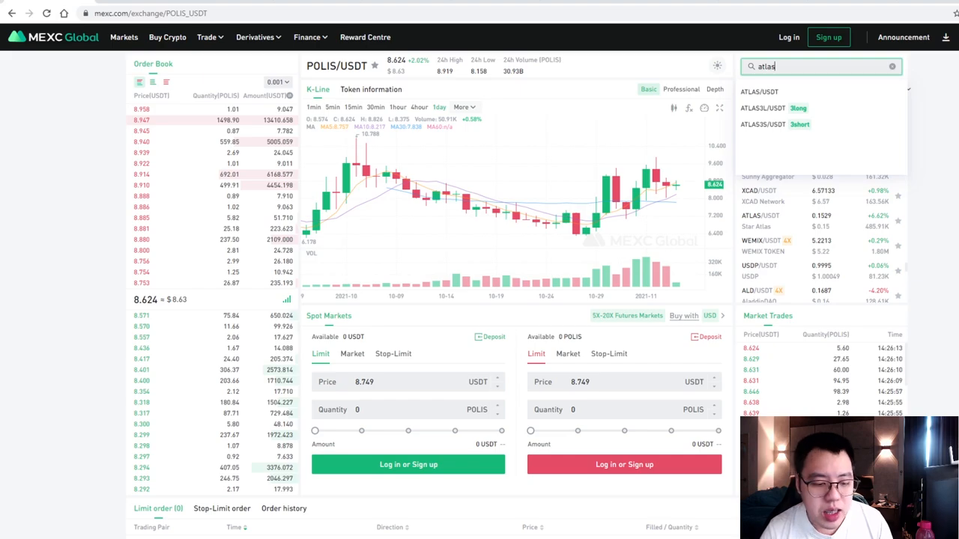
{"action": "left_click", "coordinate": [891, 66]}
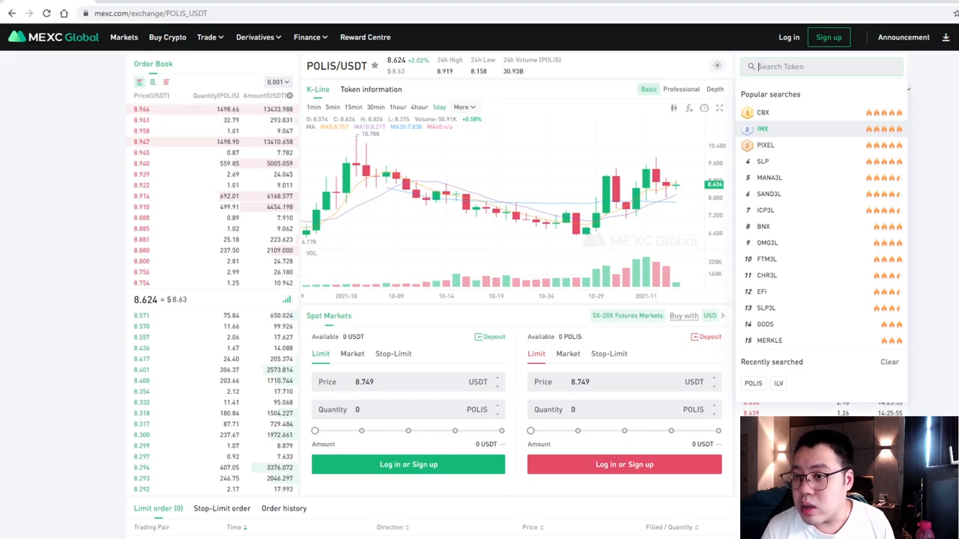
Open the IMX/USDT spot trading chart from the popular tokens search list
{"action": "left_click", "coordinate": [762, 128]}
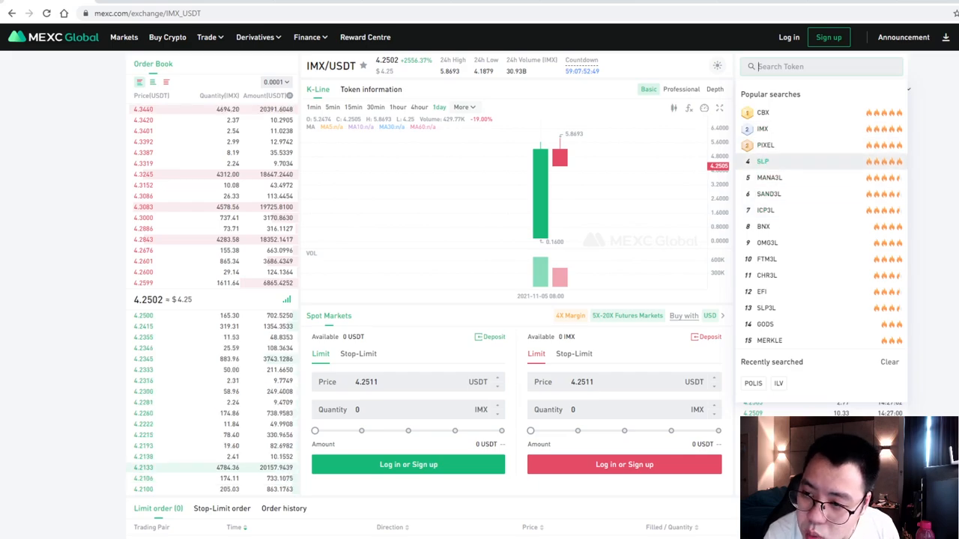
{"action": "scroll", "scroll_direction": "down", "scroll_amount": 3}
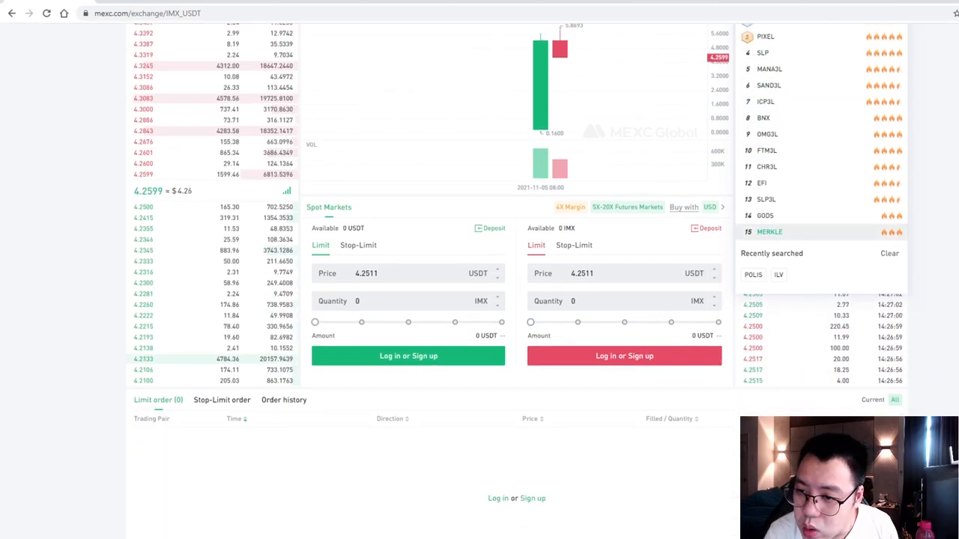